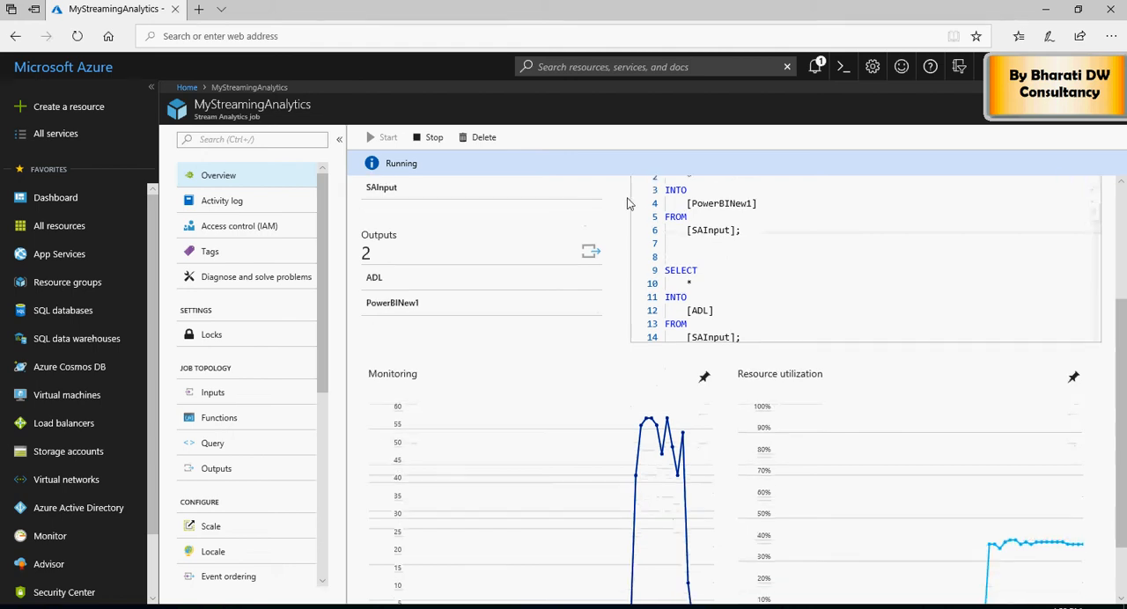
Step: Show the Datasets list of My Workspace and locate the AA-PowerBINew_Streaming dataset
scroll("up", 3)
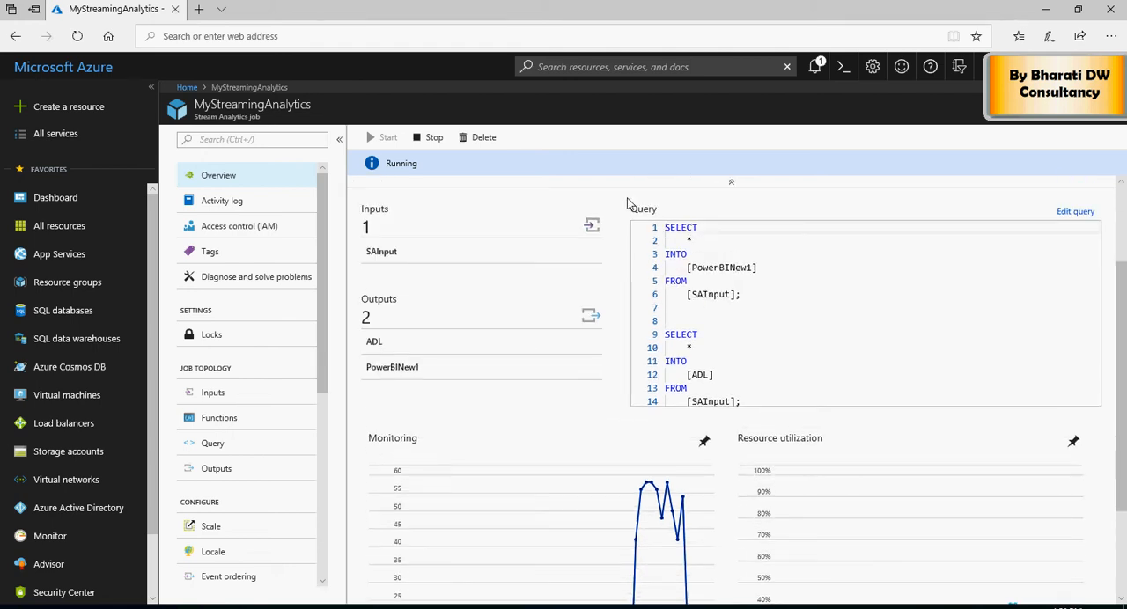
mouse_move(620, 238)
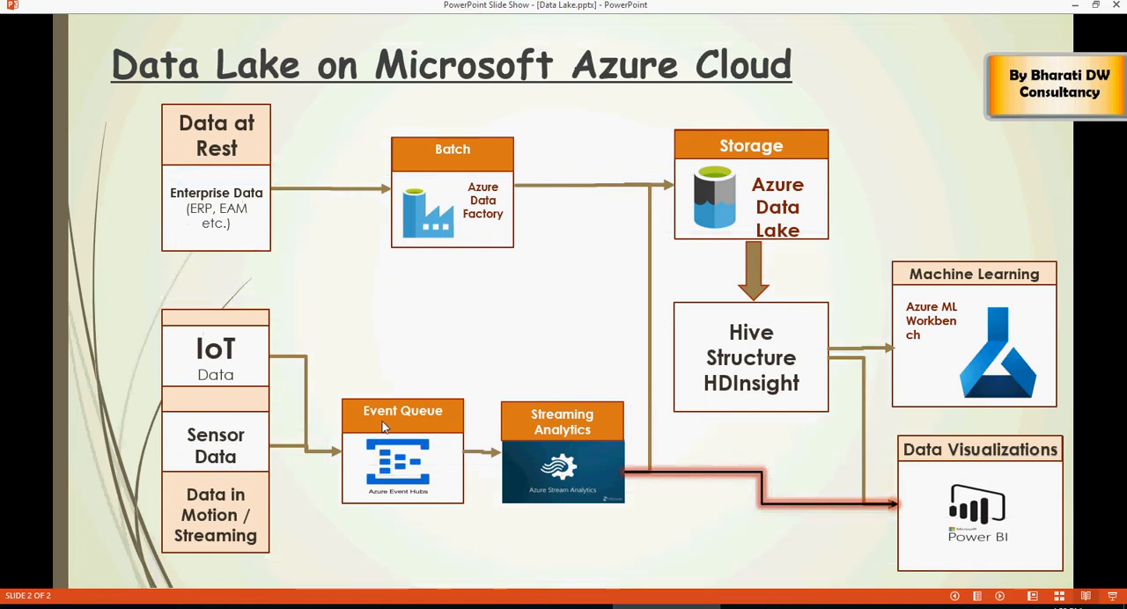
mouse_move(387, 461)
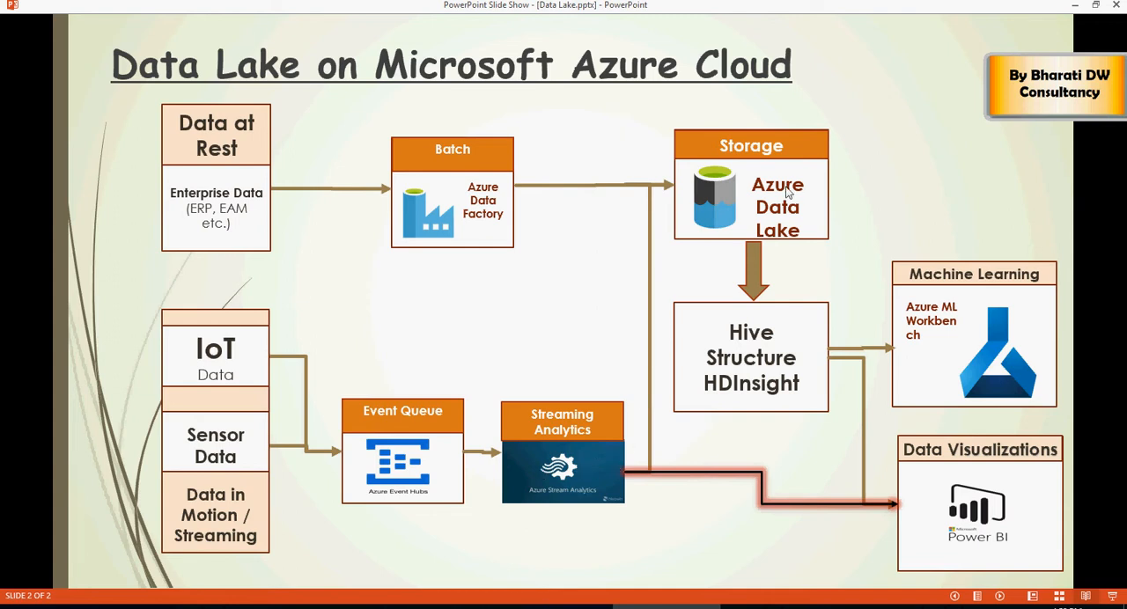
mouse_move(990, 524)
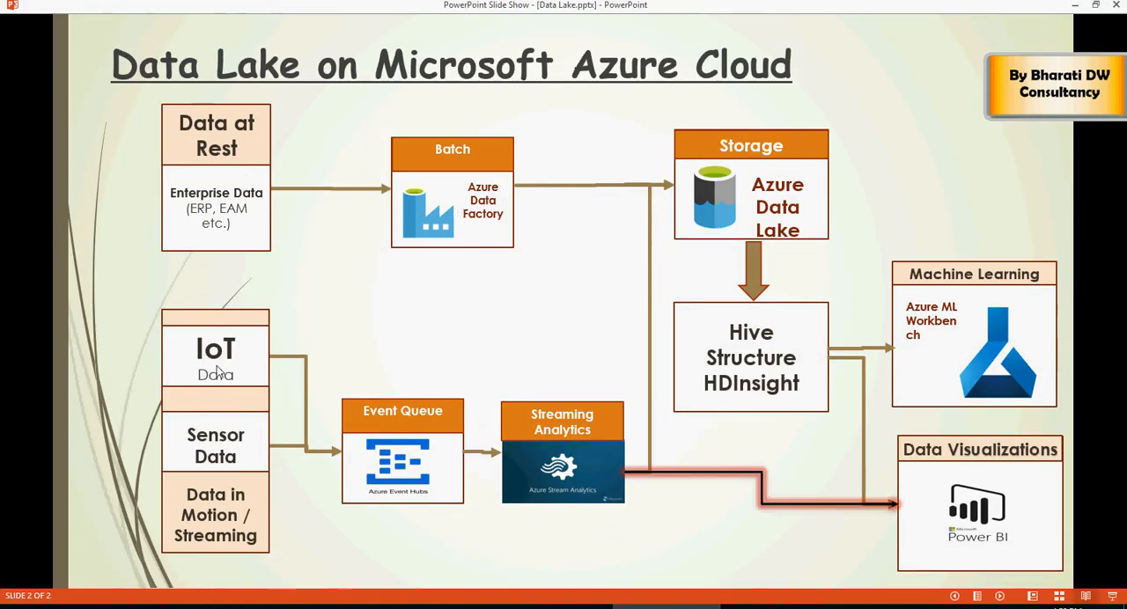
mouse_move(359, 458)
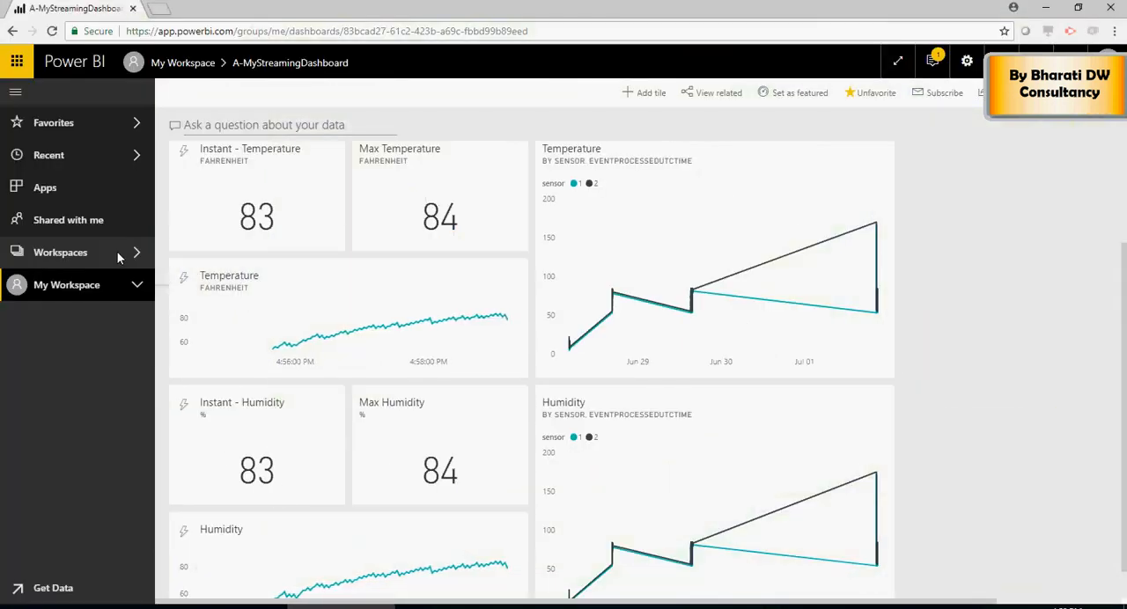
left_click(60, 254)
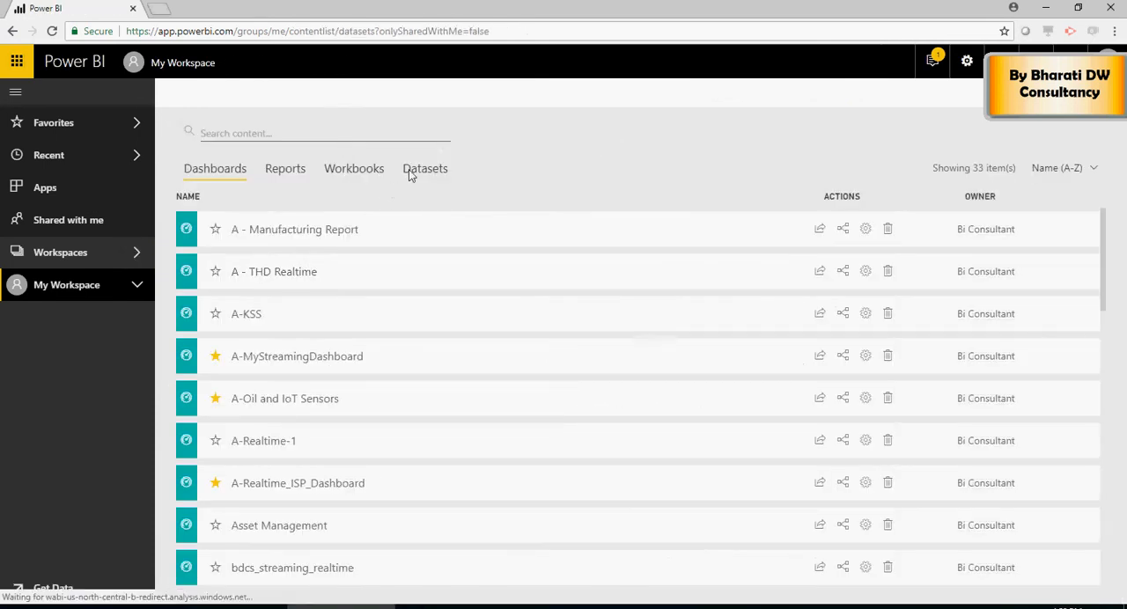
left_click(426, 169)
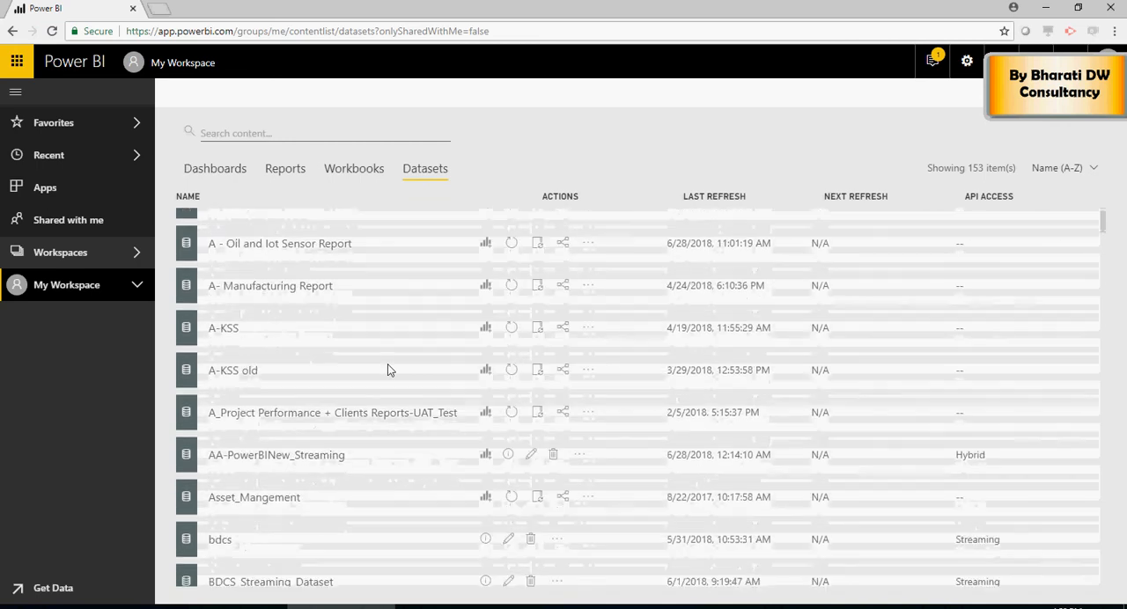
scroll("down", 3)
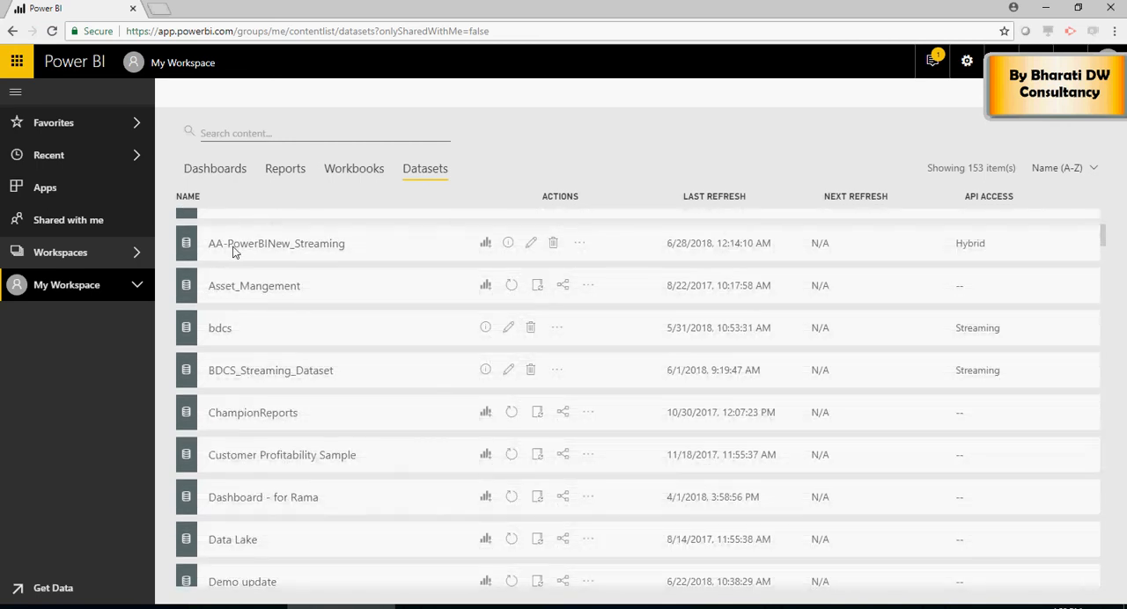
mouse_move(314, 250)
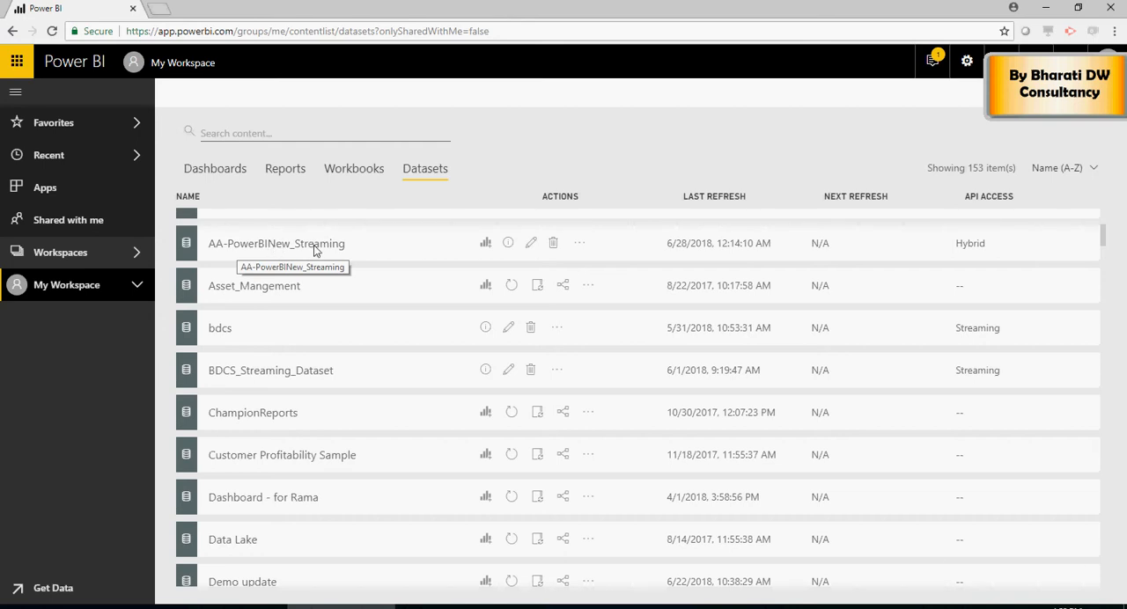
mouse_move(525, 260)
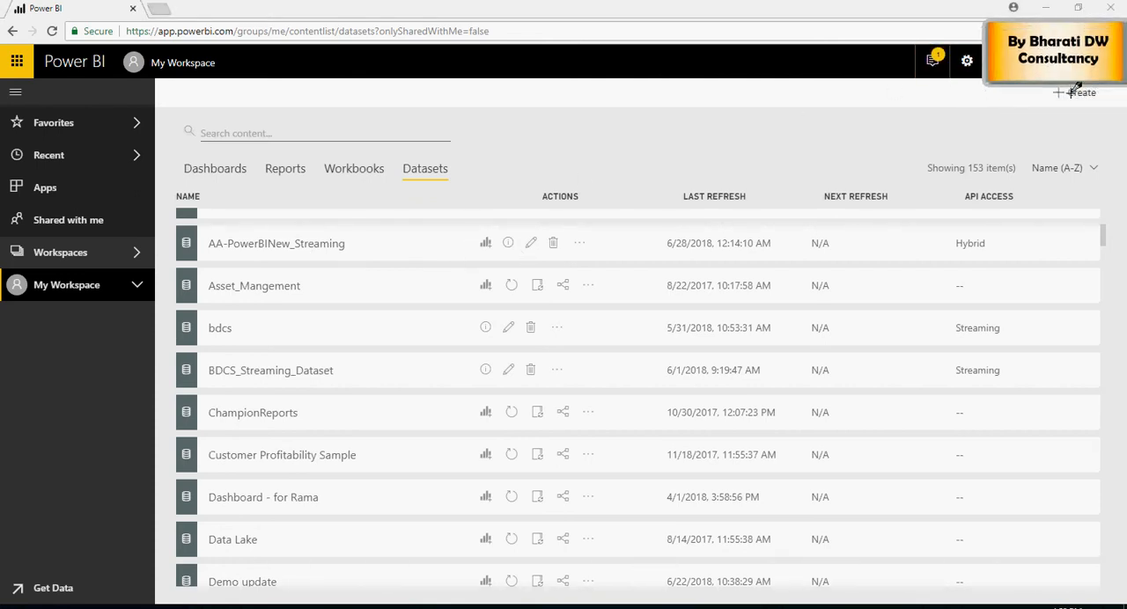
Step: Create an empty dashboard named 'MyBDCS Streaming Data' in My Workspace
left_click(1081, 92)
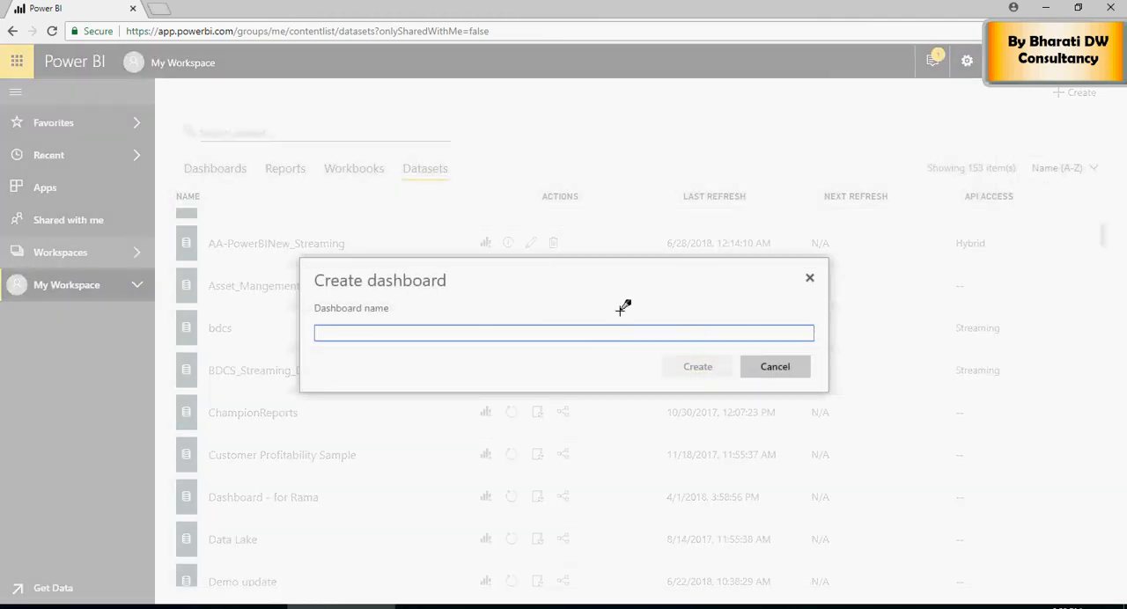
type("MyDBC")
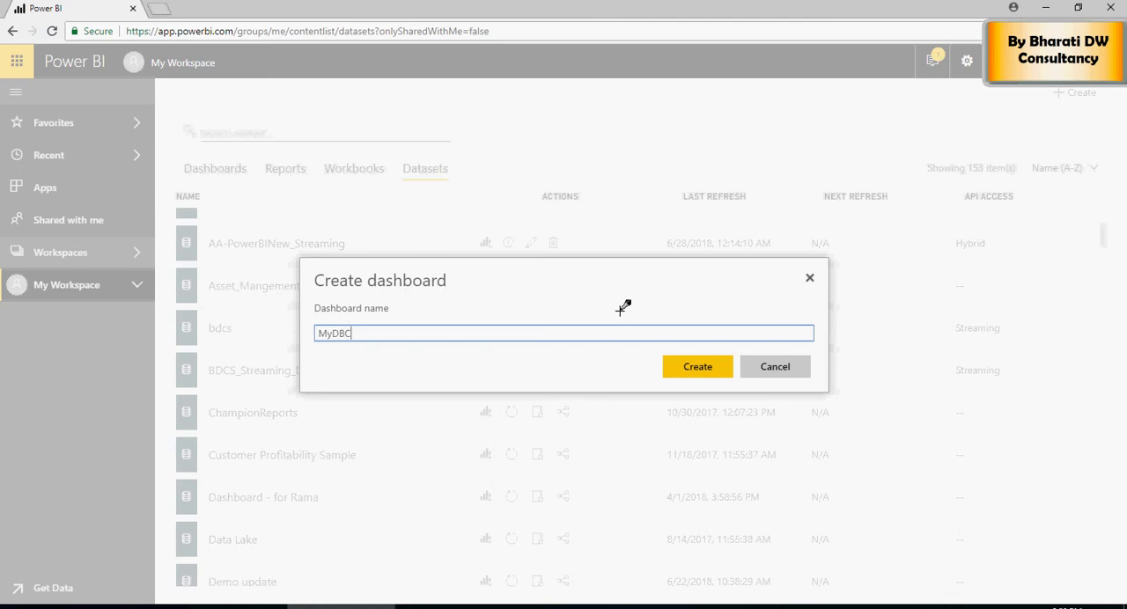
key("Backspace")
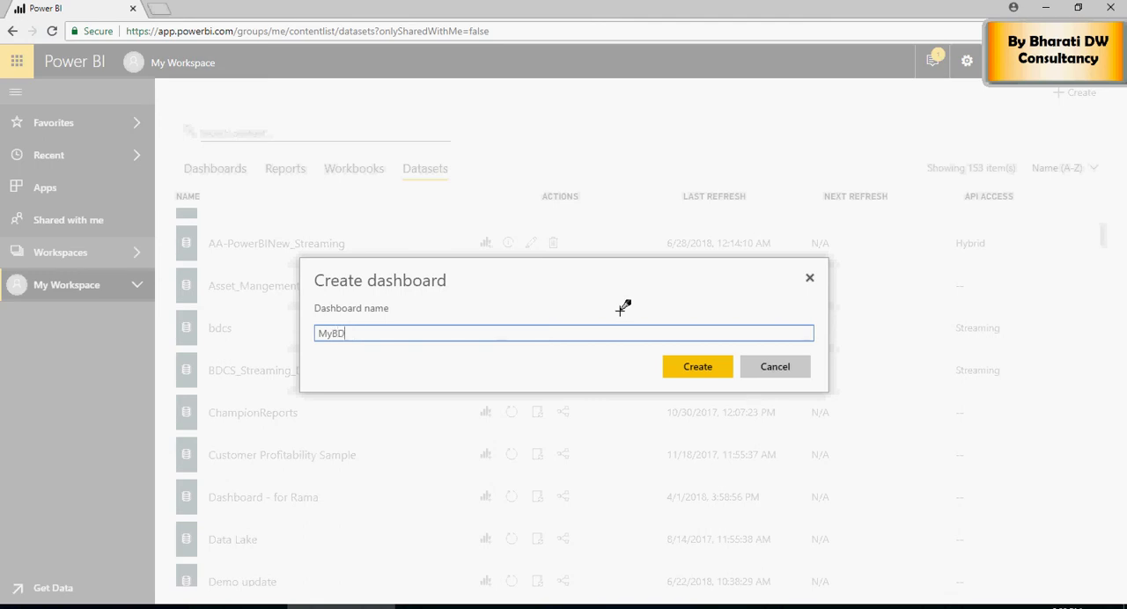
type("CS Stream")
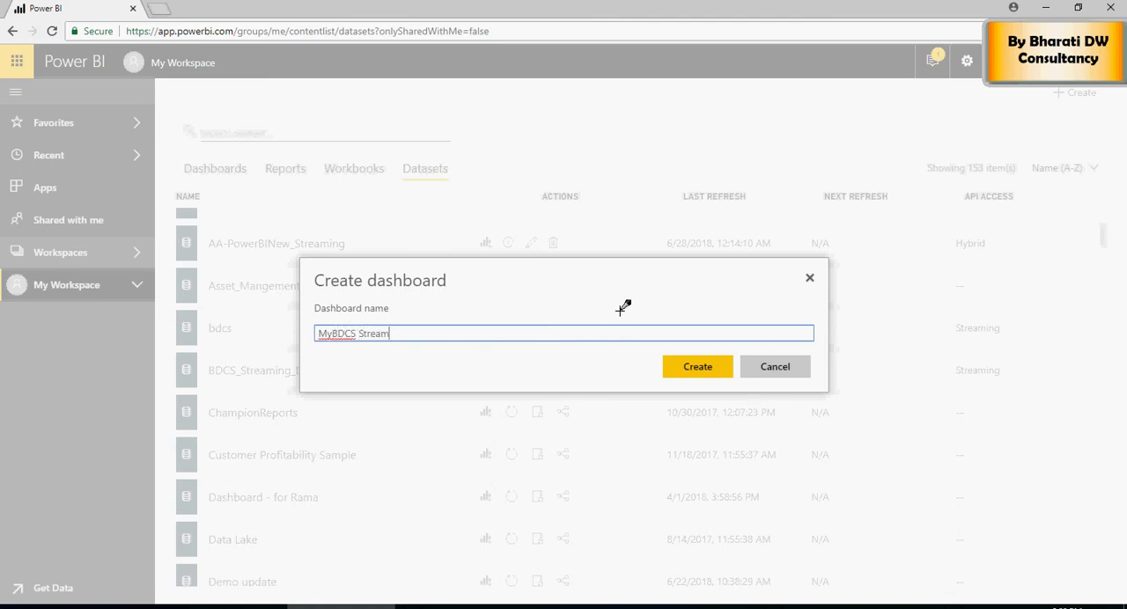
type("ing Data")
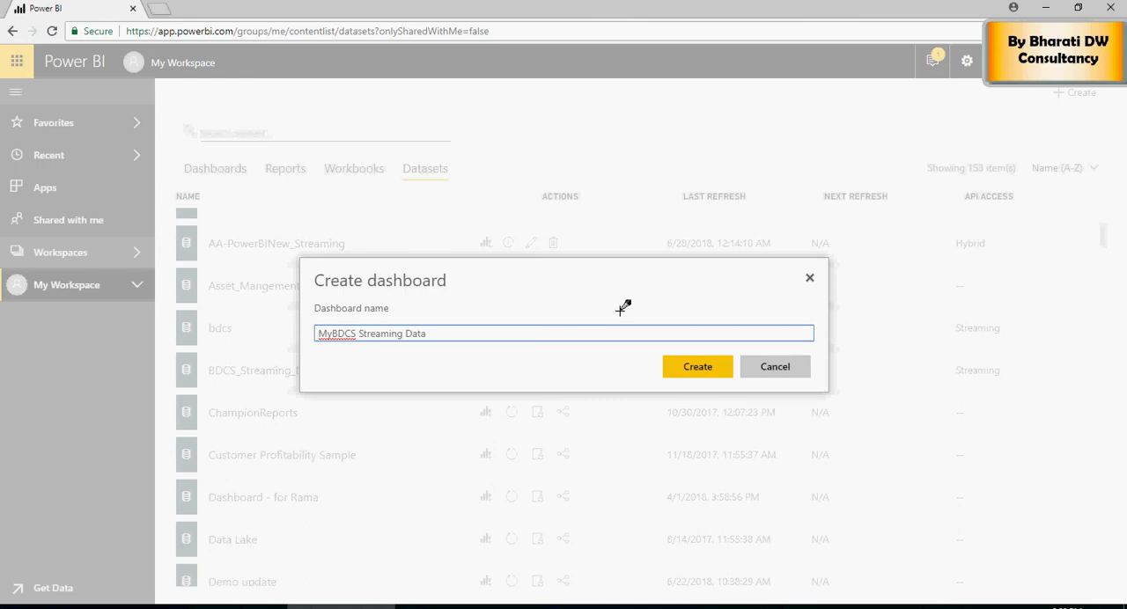
left_click(697, 366)
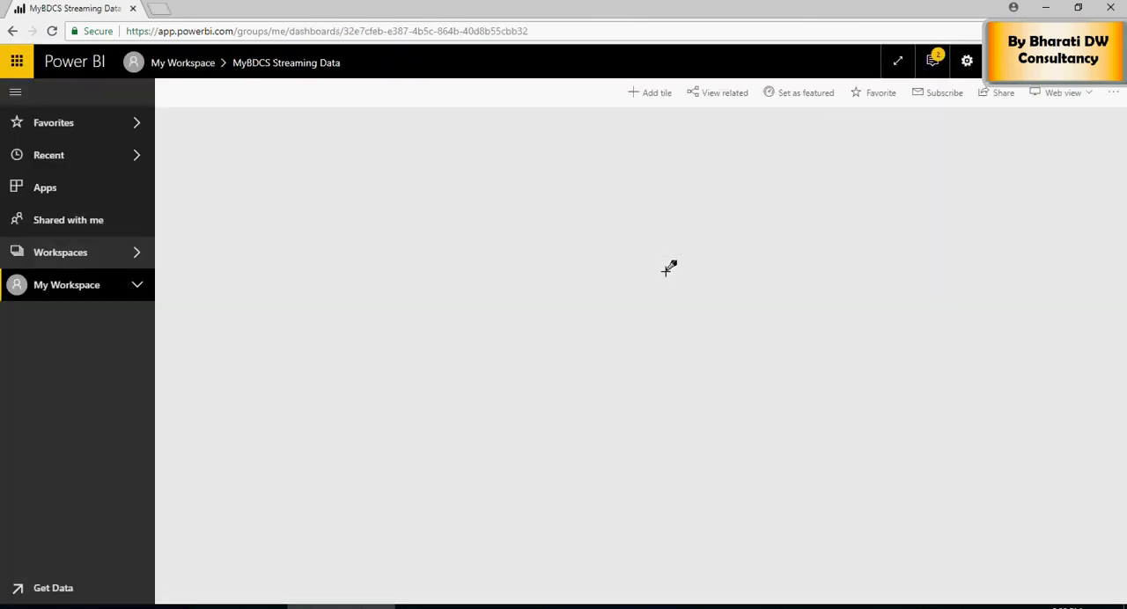
mouse_move(657, 91)
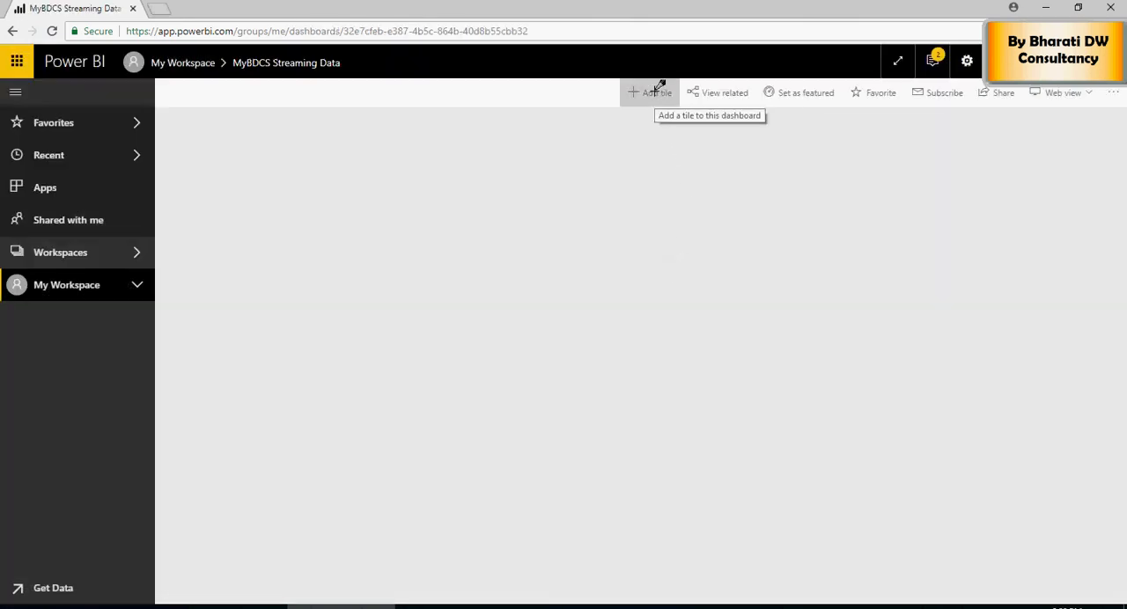
Step: Add a custom streaming data tile, then start a new streaming dataset sourced from Azure Stream
left_click(651, 91)
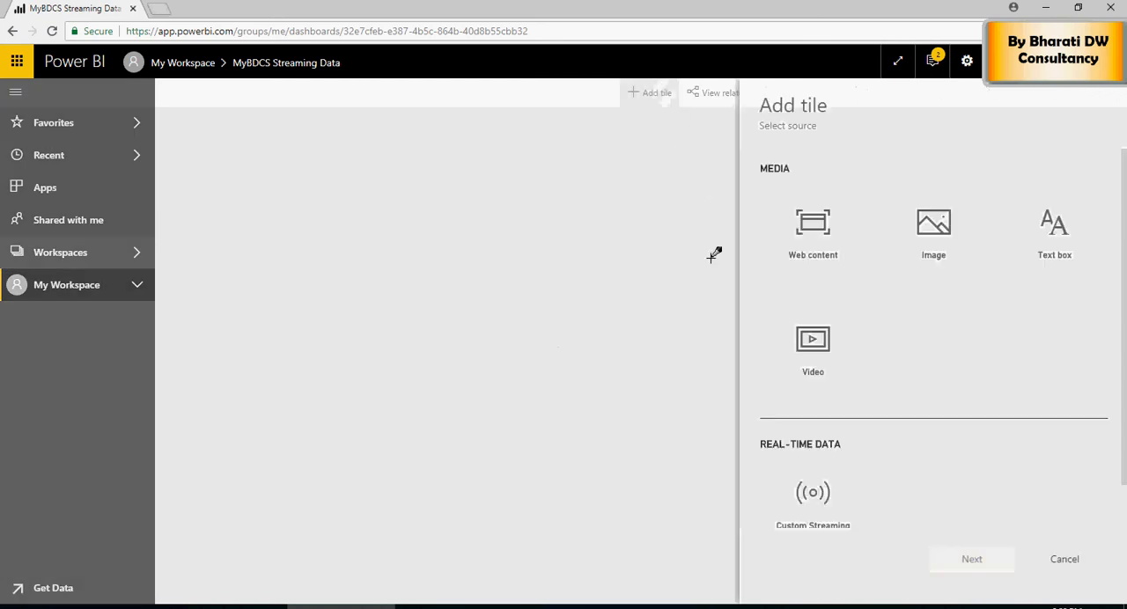
left_click(813, 464)
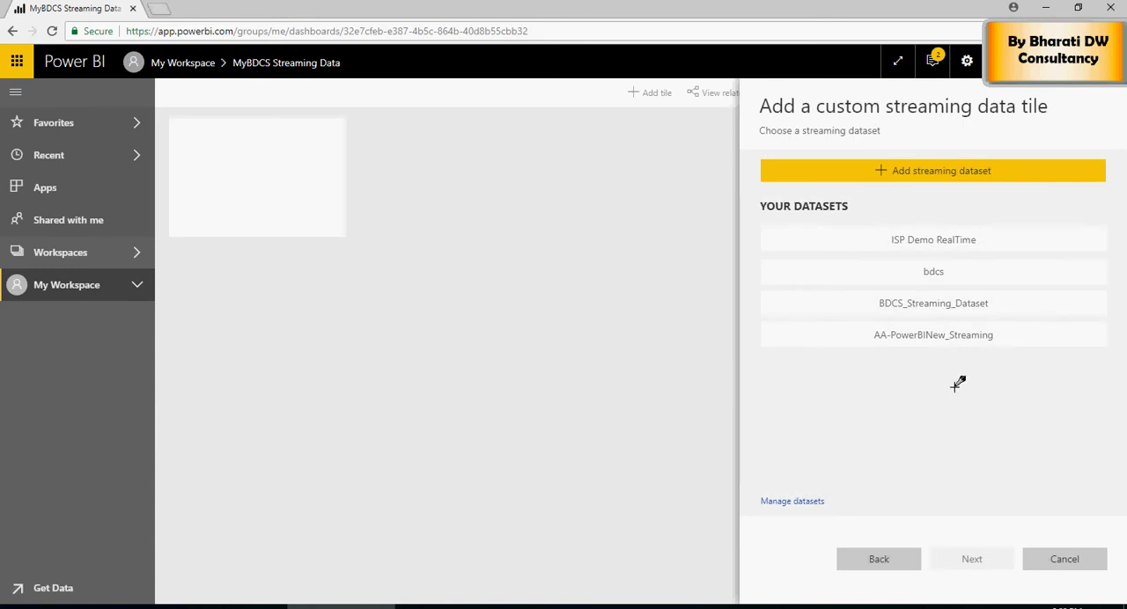
mouse_move(934, 334)
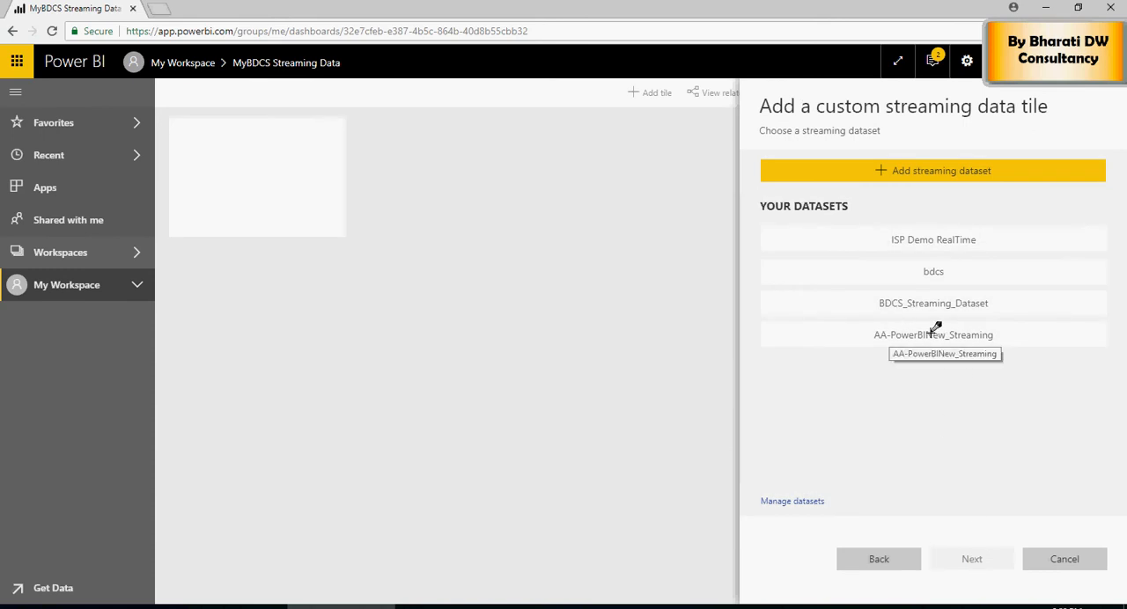
mouse_move(909, 303)
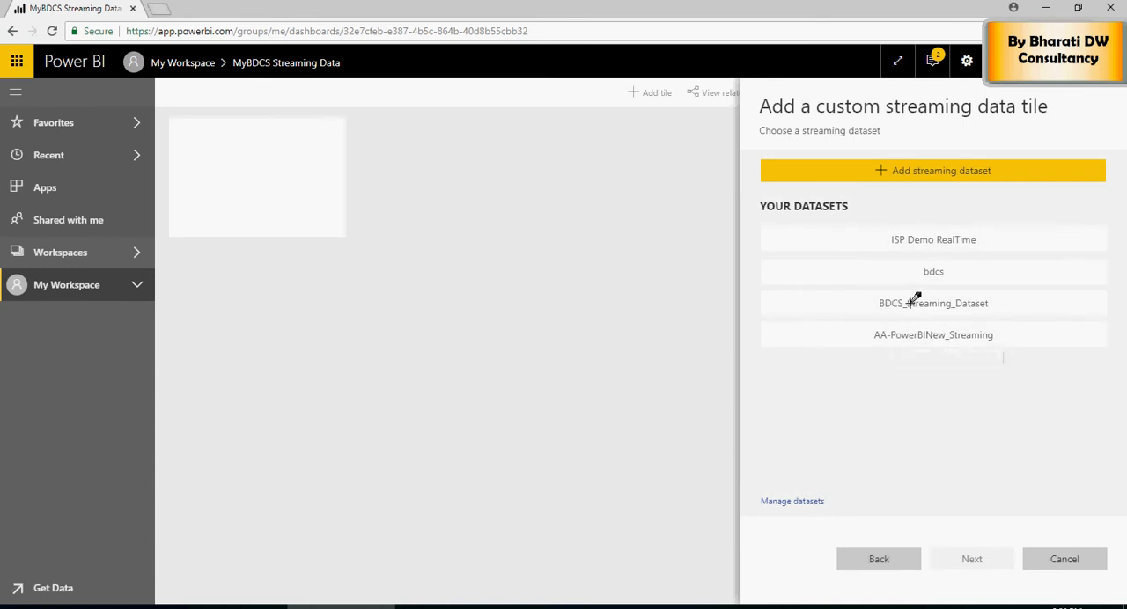
mouse_move(934, 334)
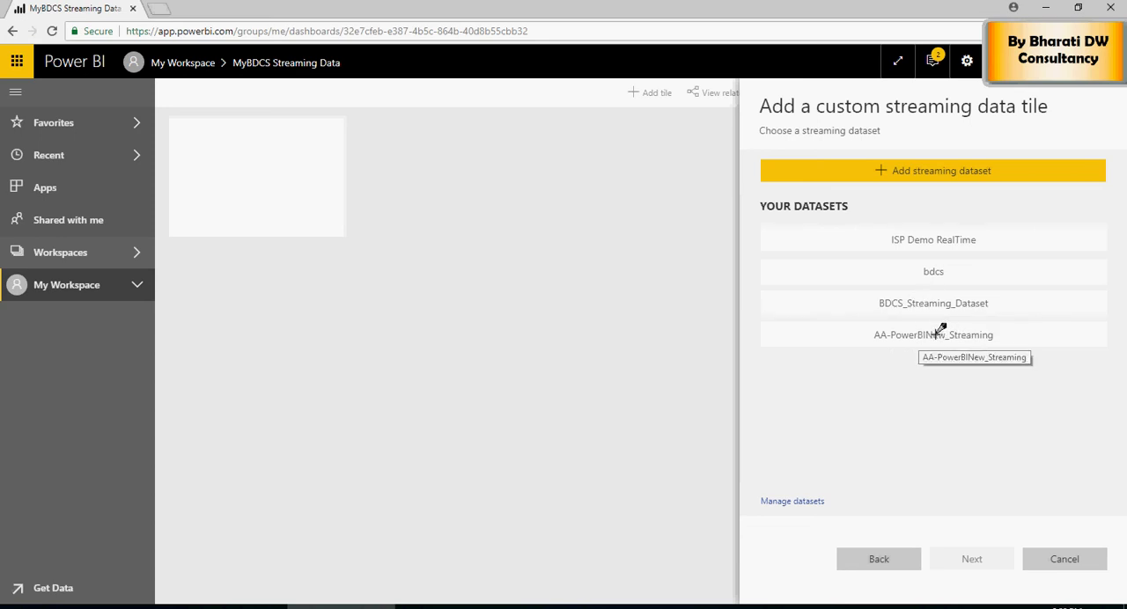
mouse_move(884, 335)
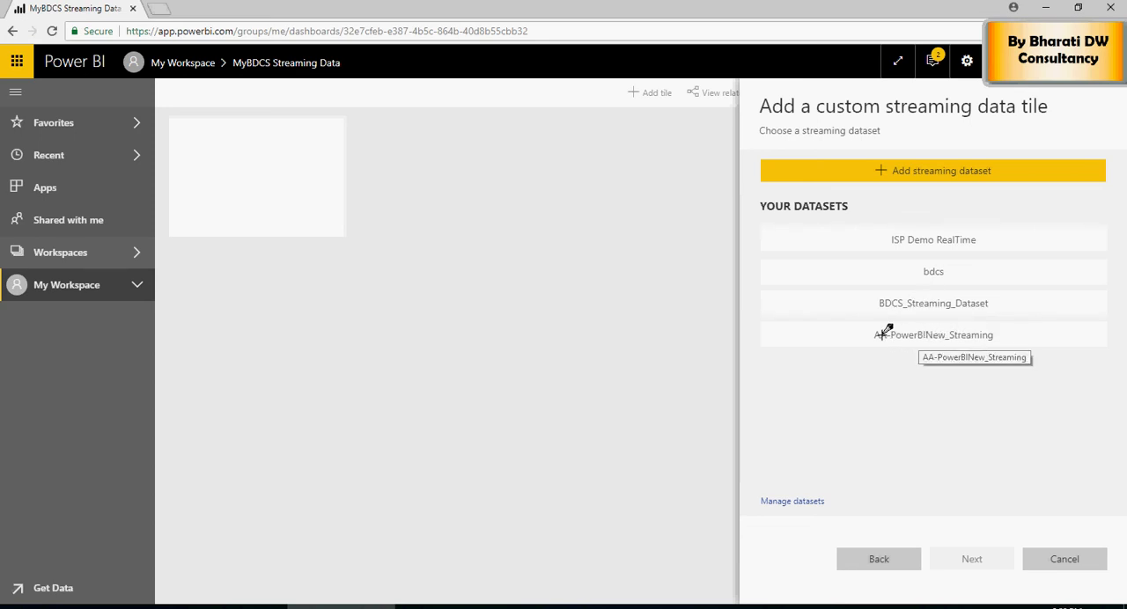
left_click(933, 335)
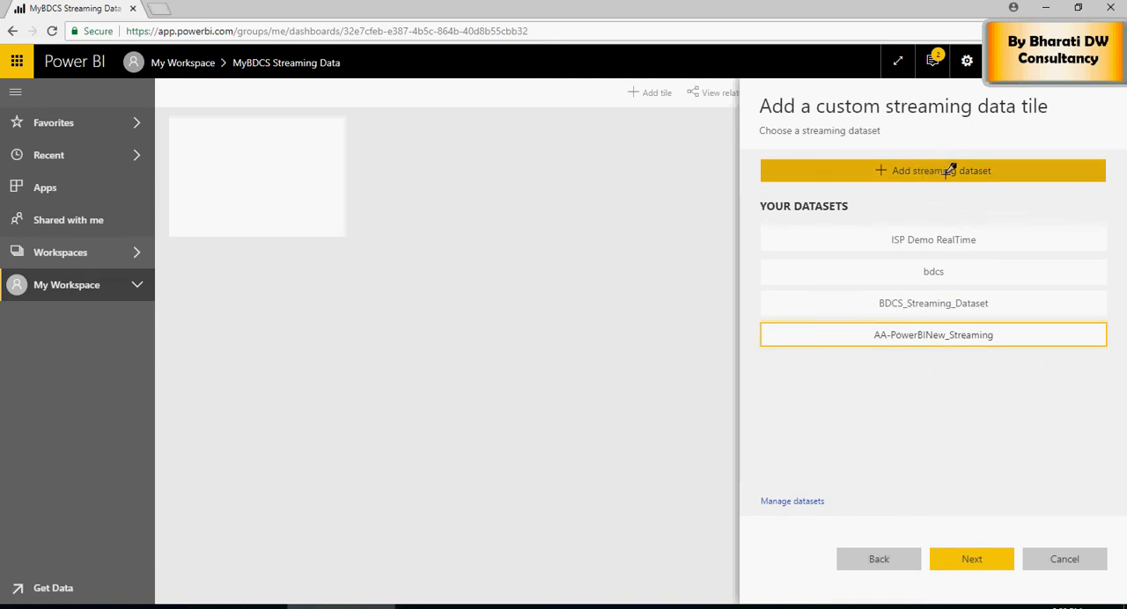
left_click(934, 169)
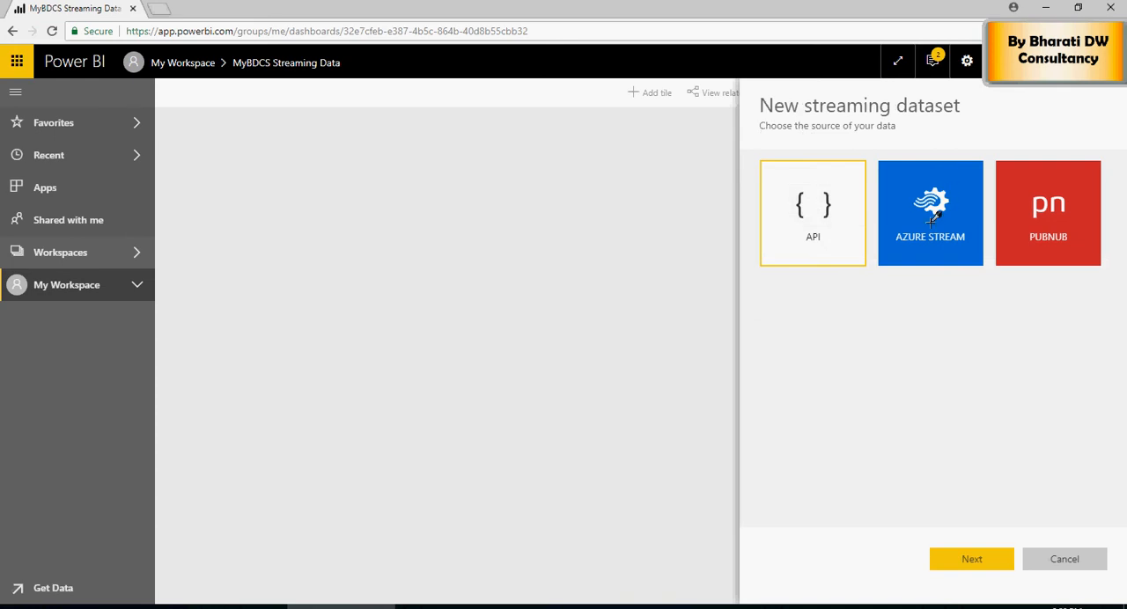
left_click(930, 211)
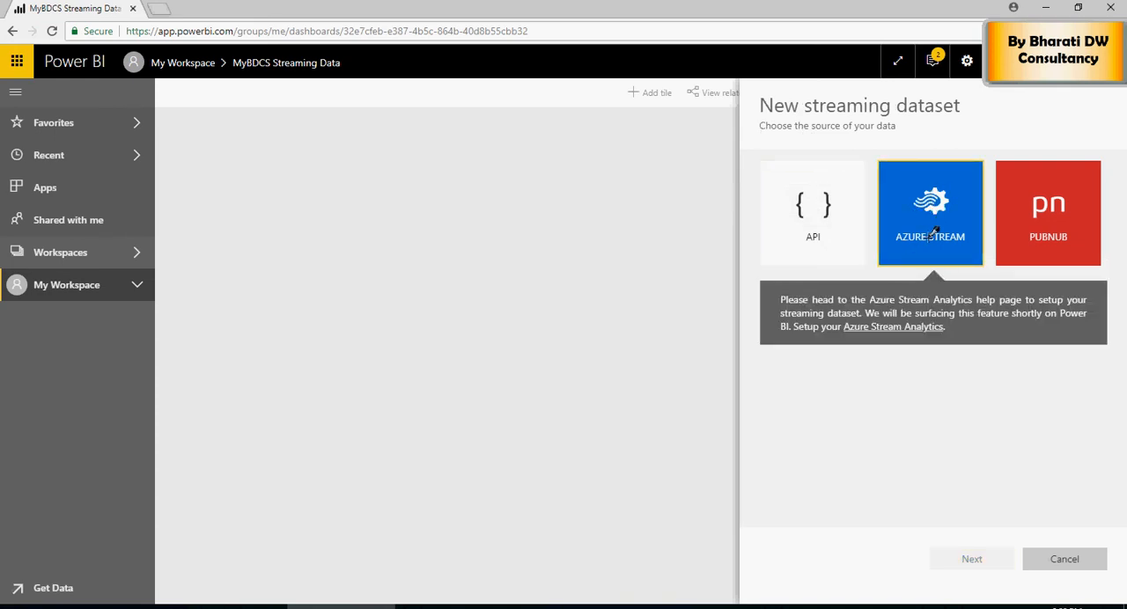
mouse_move(930, 218)
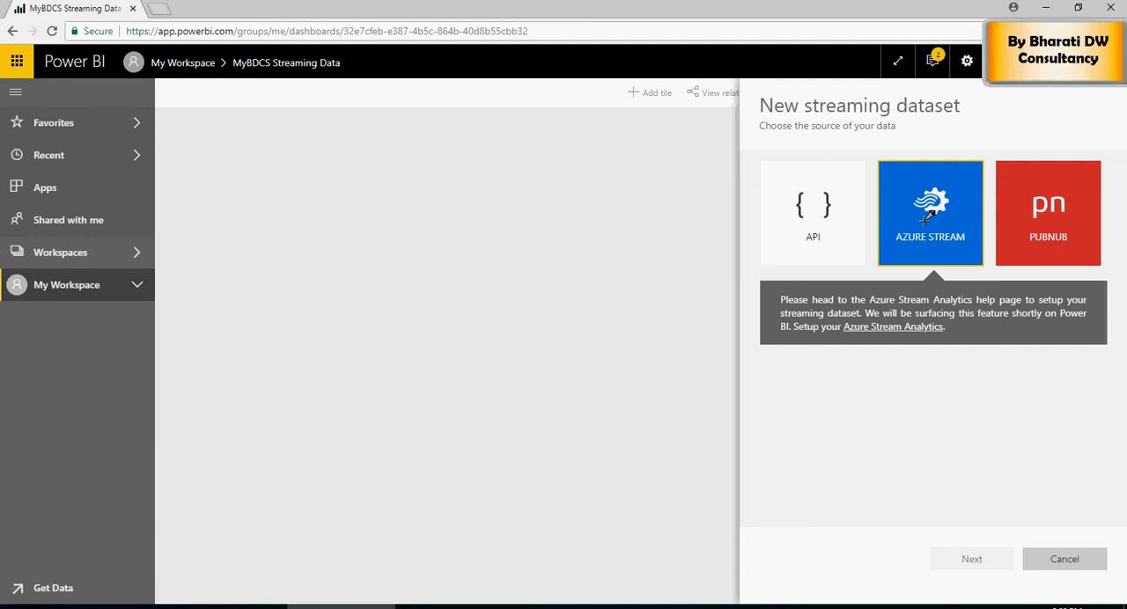
Step: Cancel the dataset setup and start a streaming tile from AA-PowerBINew_Streaming
left_click(1064, 560)
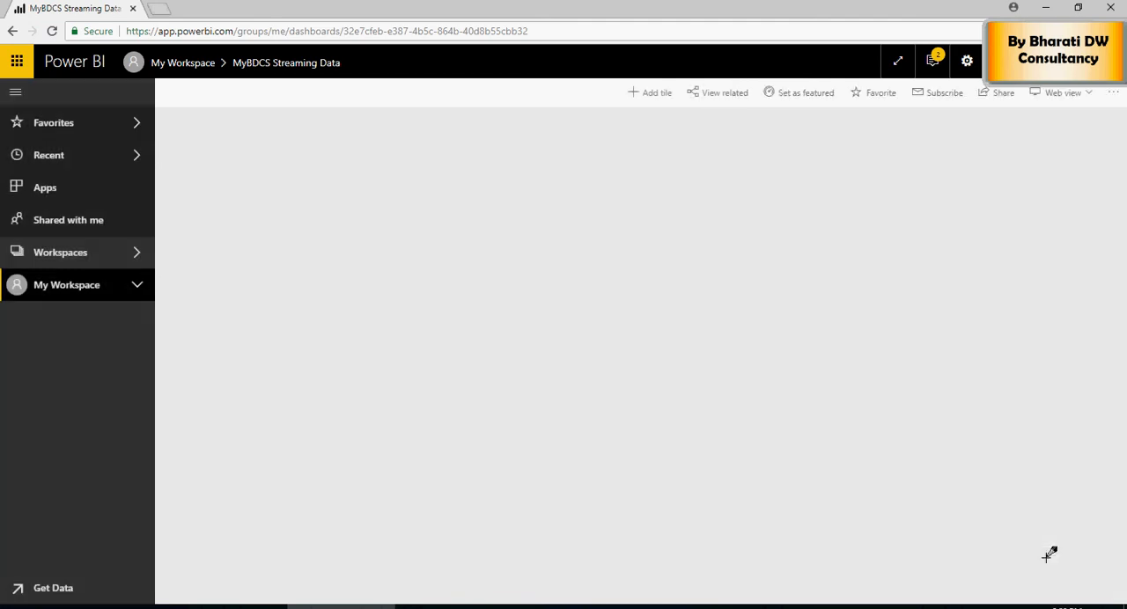
mouse_move(651, 92)
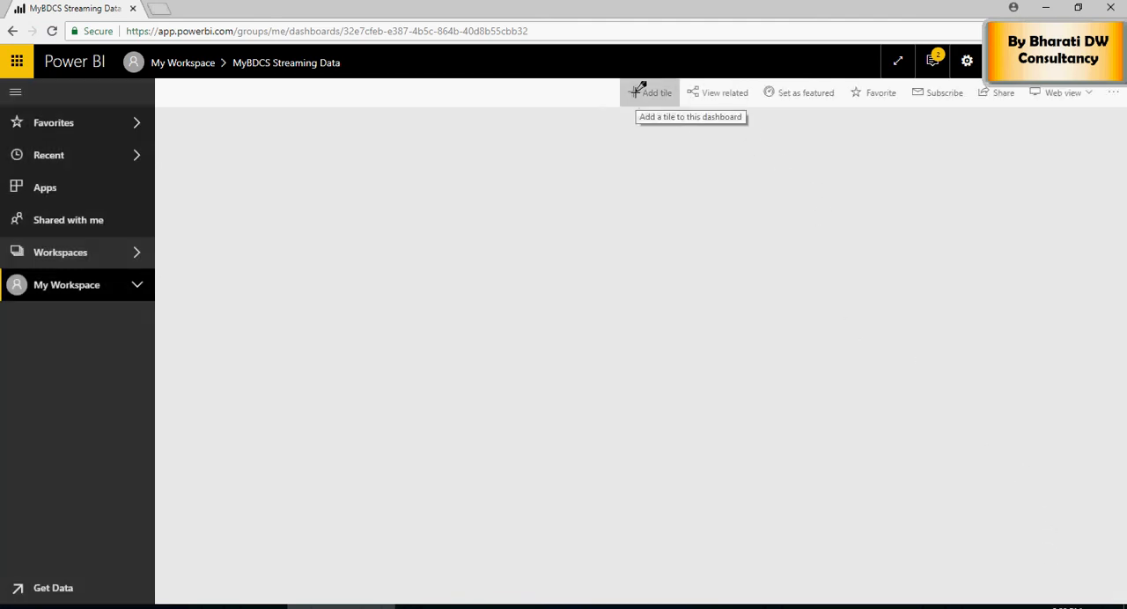
left_click(652, 92)
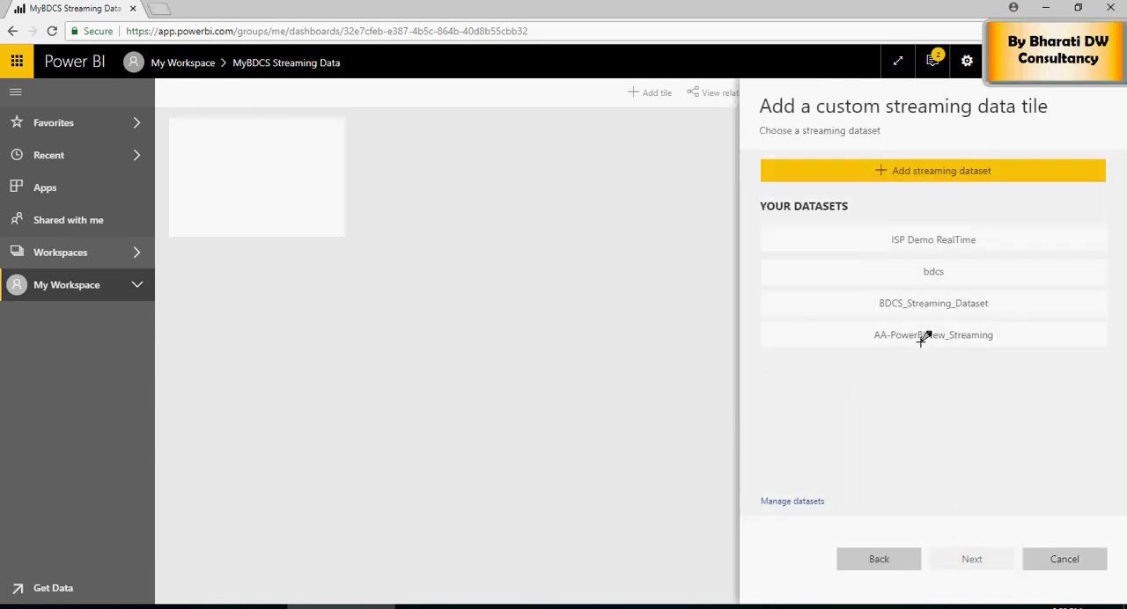
left_click(934, 334)
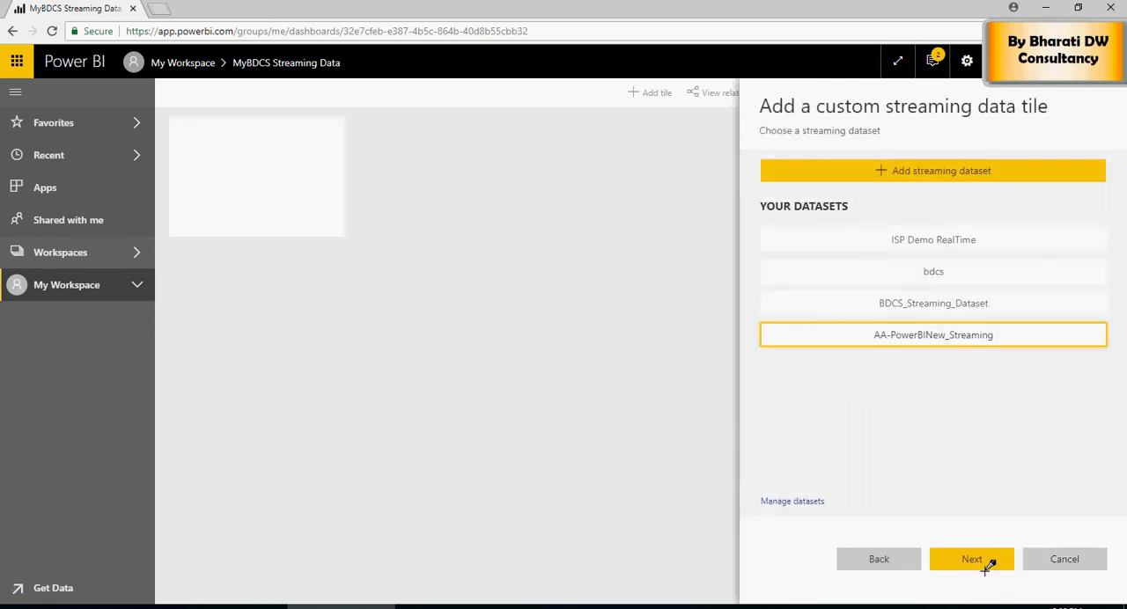
left_click(972, 560)
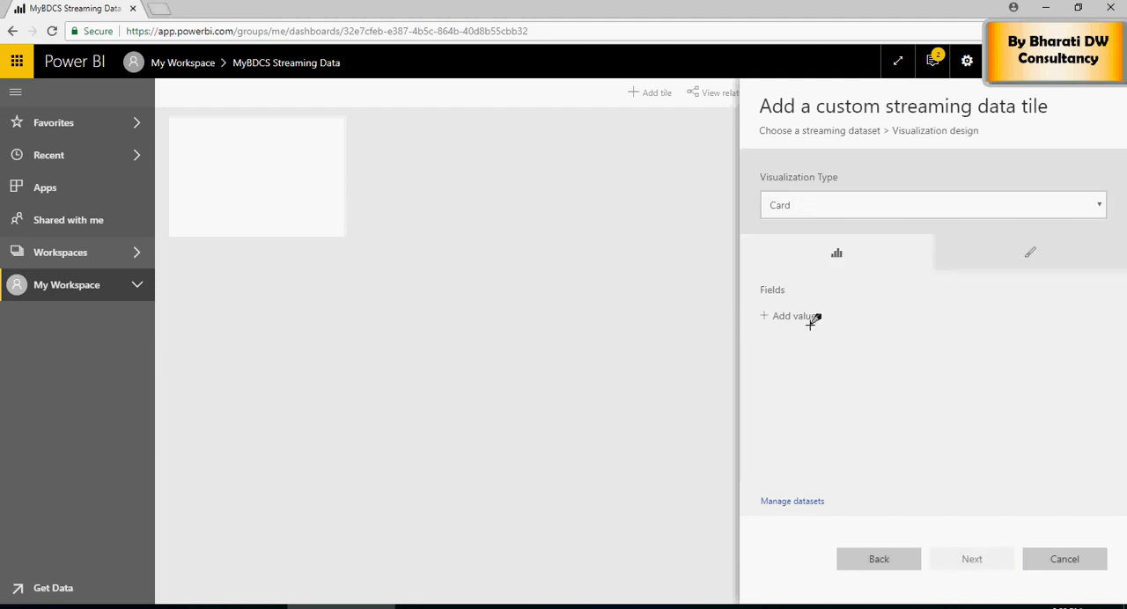
Step: Make the tile a card showing temperature and apply it to the dashboard
left_click(792, 317)
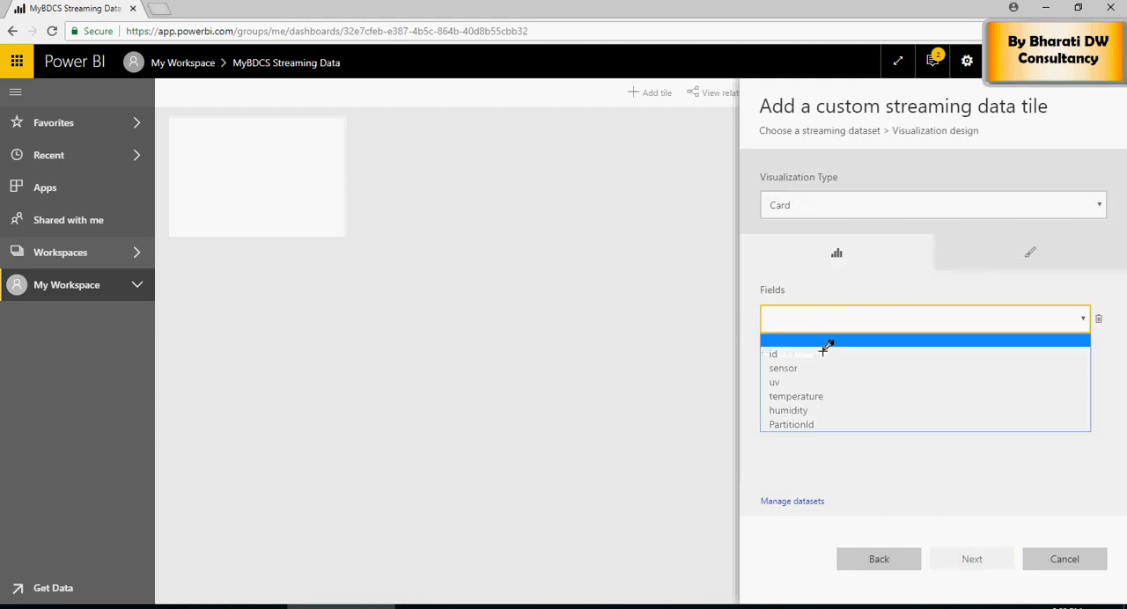
left_click(796, 397)
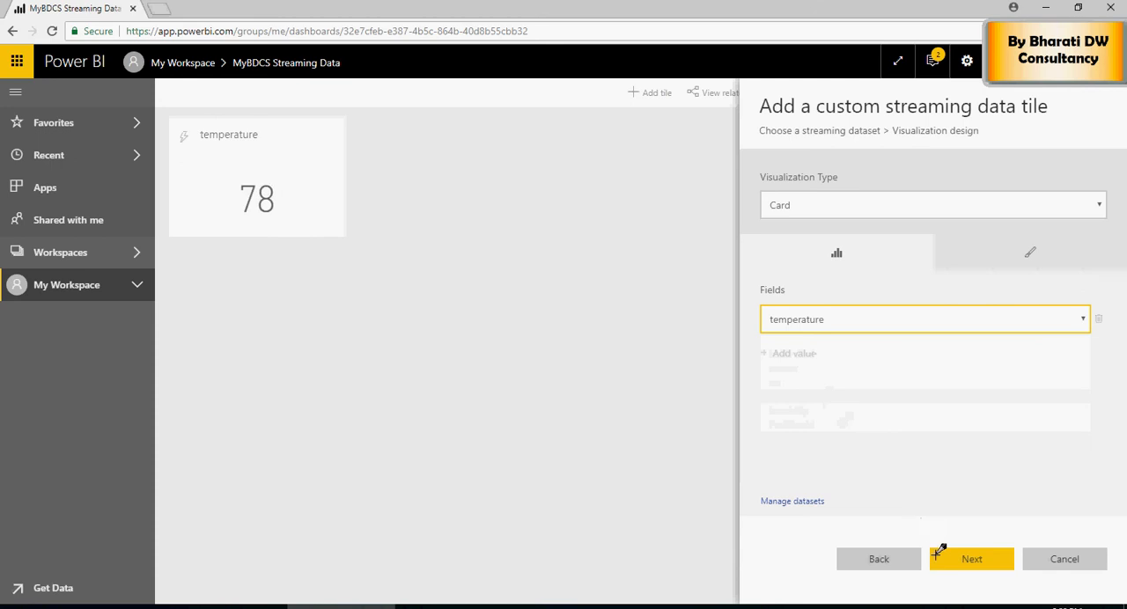
left_click(972, 558)
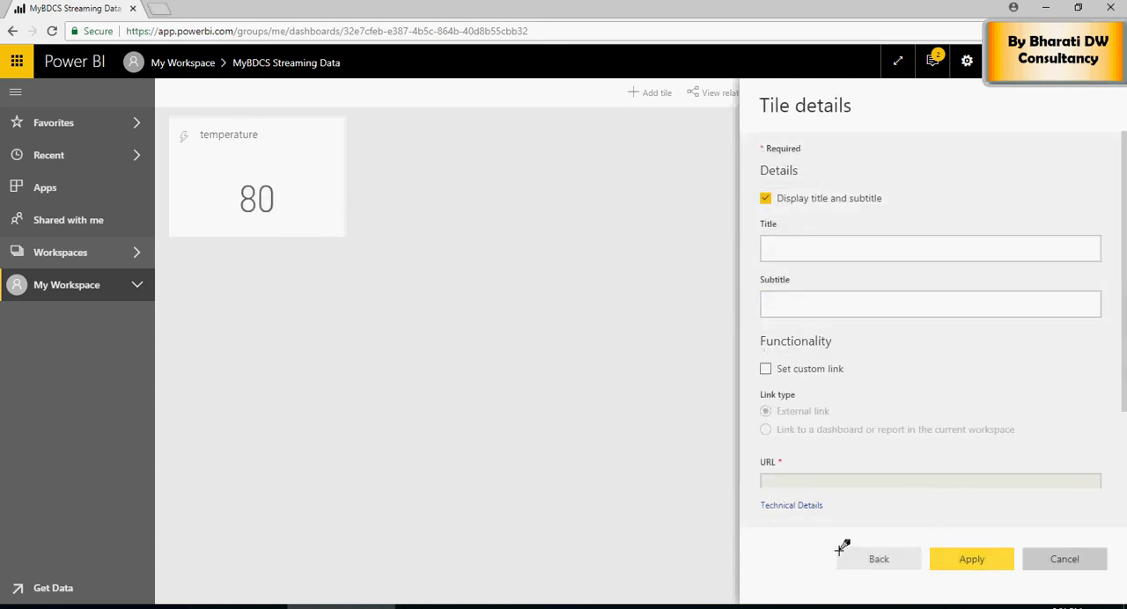
left_click(972, 560)
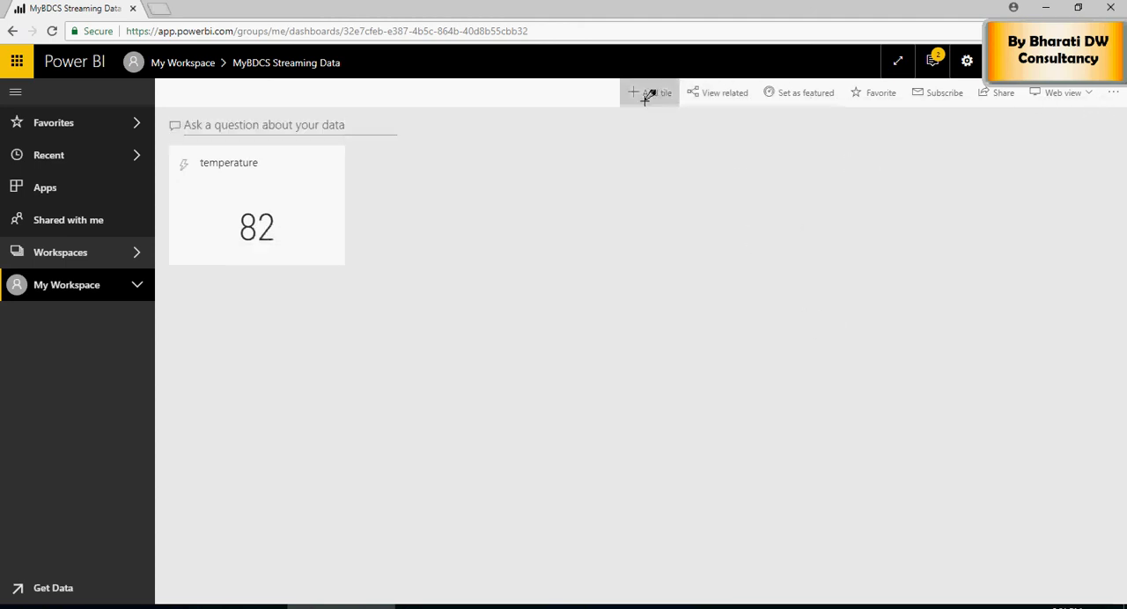
Step: Start a second custom streaming tile from the AA-PowerBINew_Streaming dataset
left_click(650, 92)
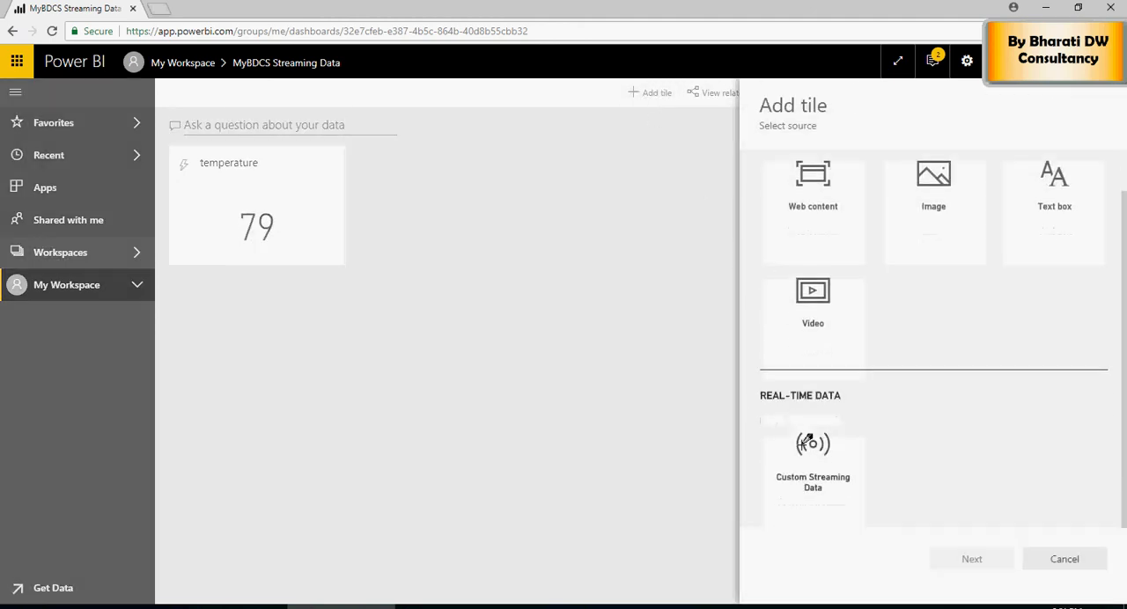
left_click(814, 449)
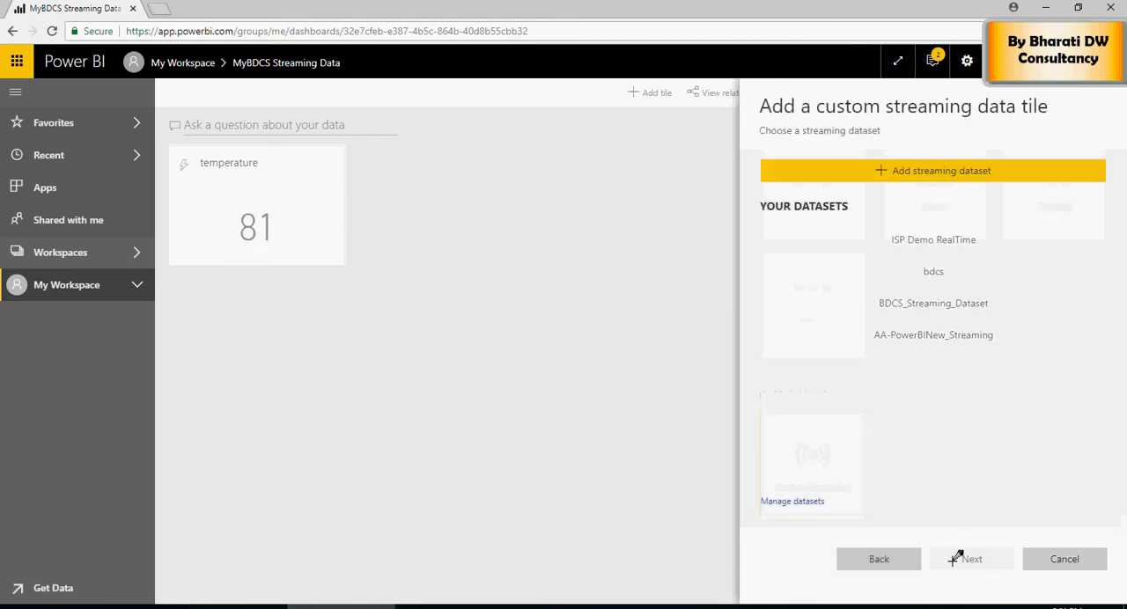
left_click(933, 335)
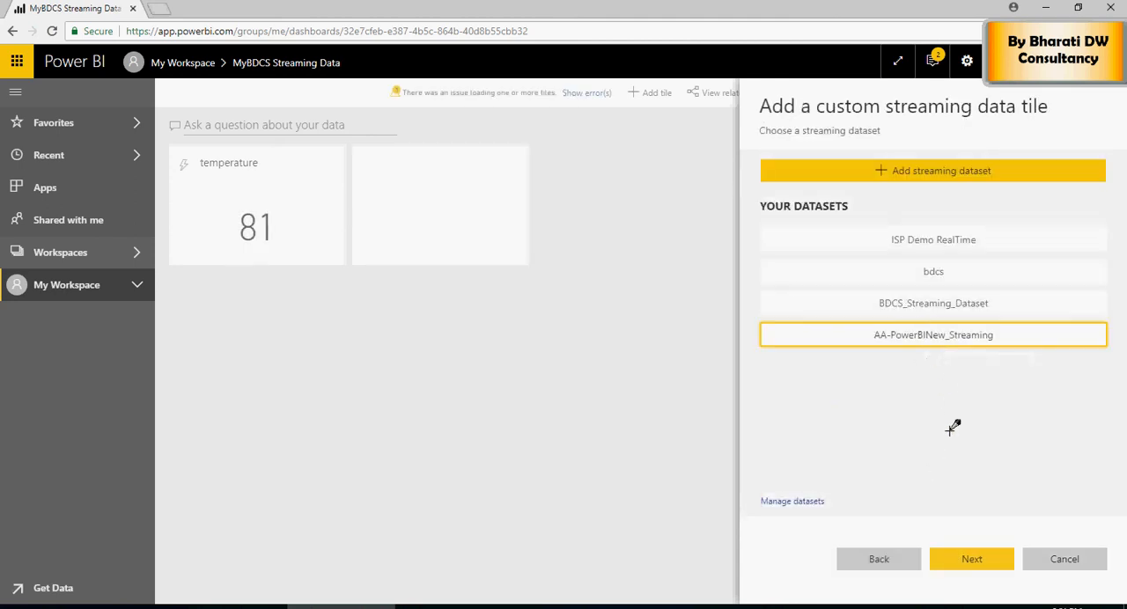
left_click(972, 560)
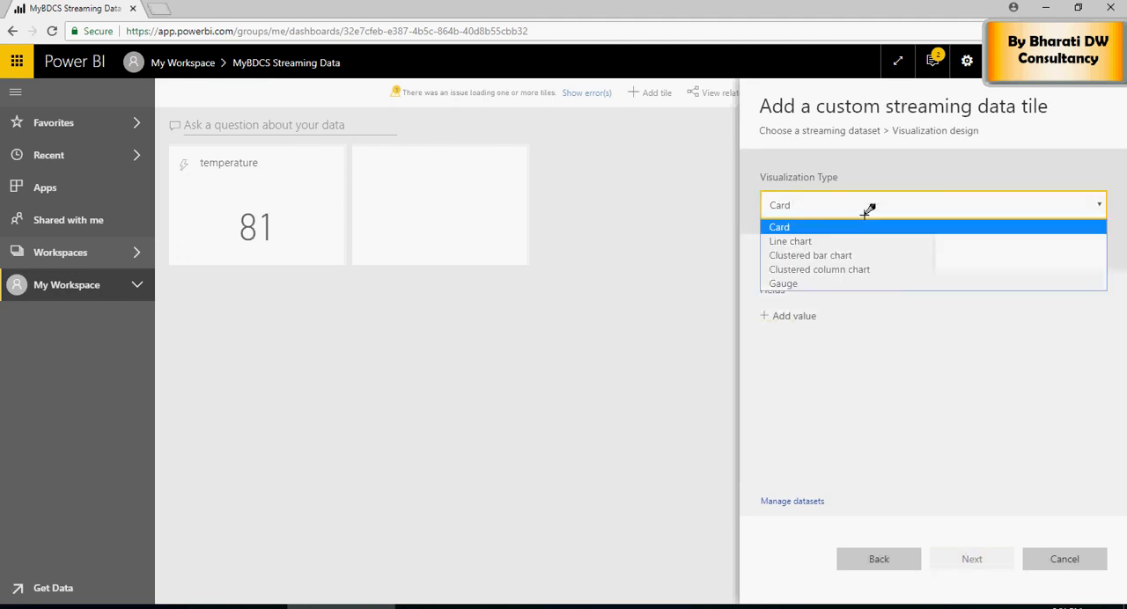
Step: Design it as a line chart with EventProcessedUtcTime on the axis and temperature as values
left_click(789, 241)
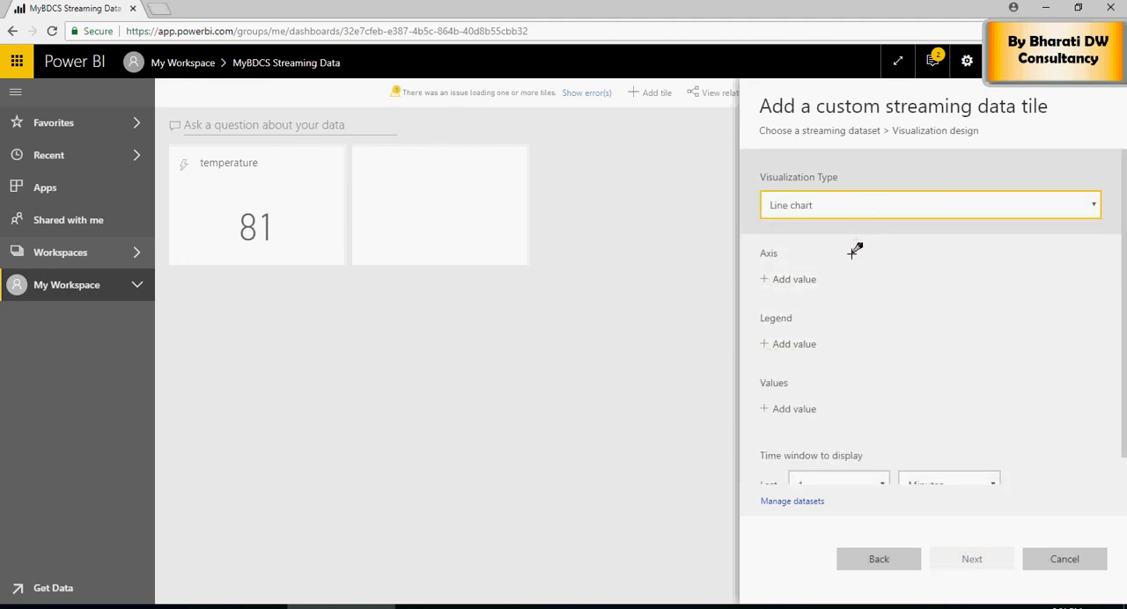
left_click(792, 278)
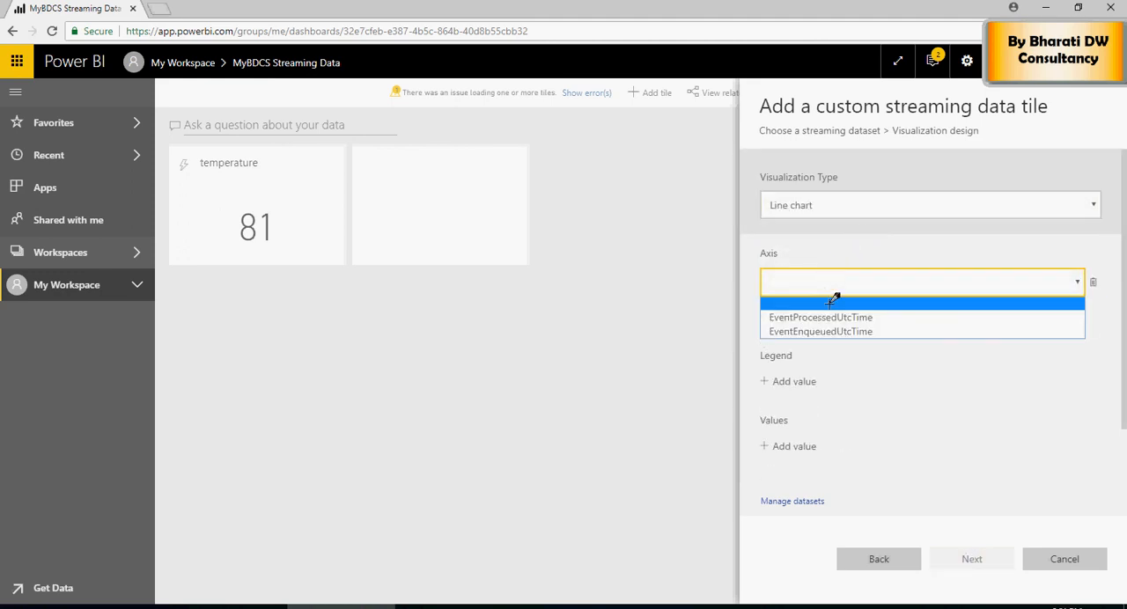
left_click(821, 317)
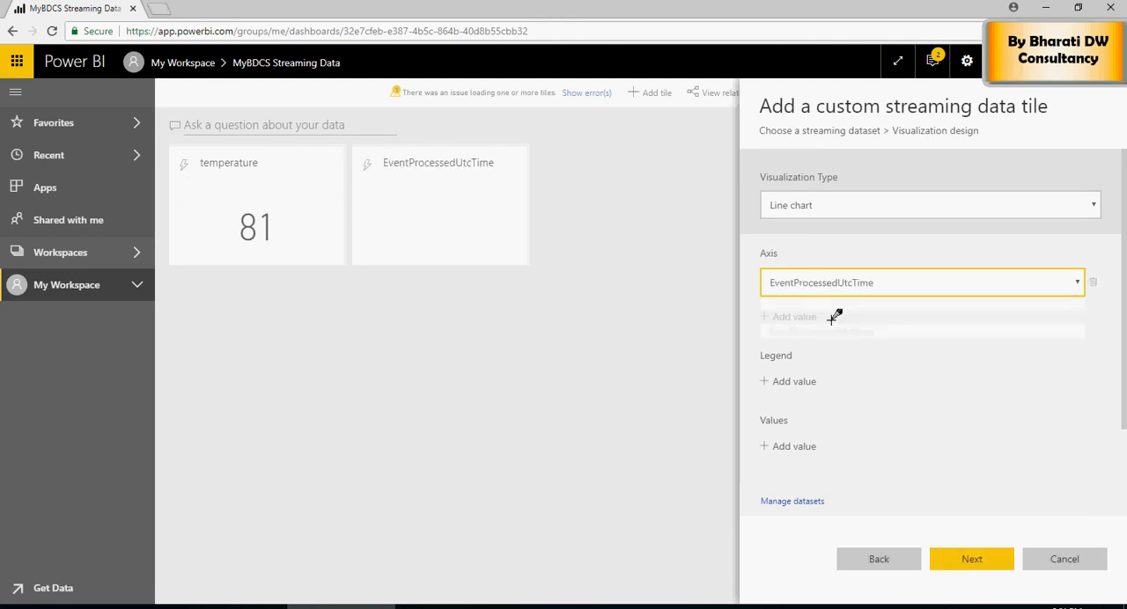
left_click(793, 446)
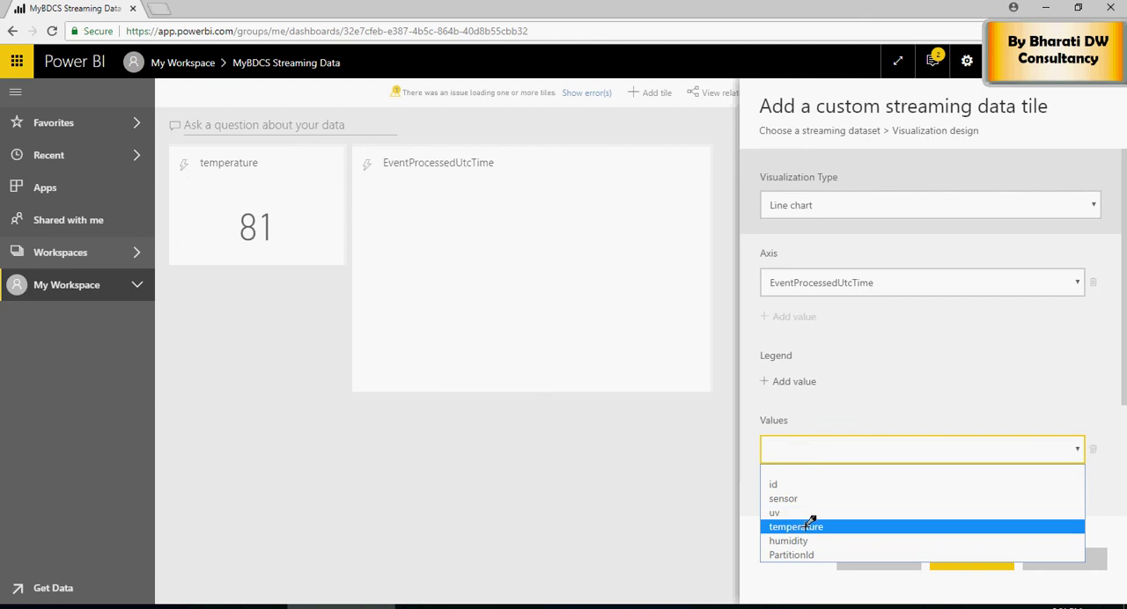
left_click(796, 526)
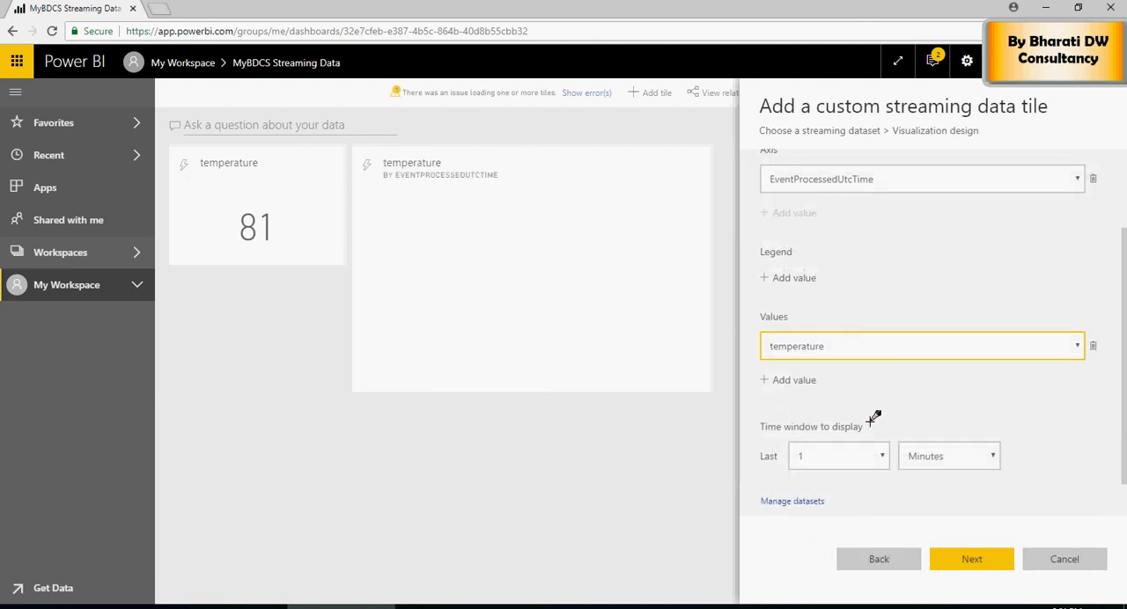
left_click(836, 457)
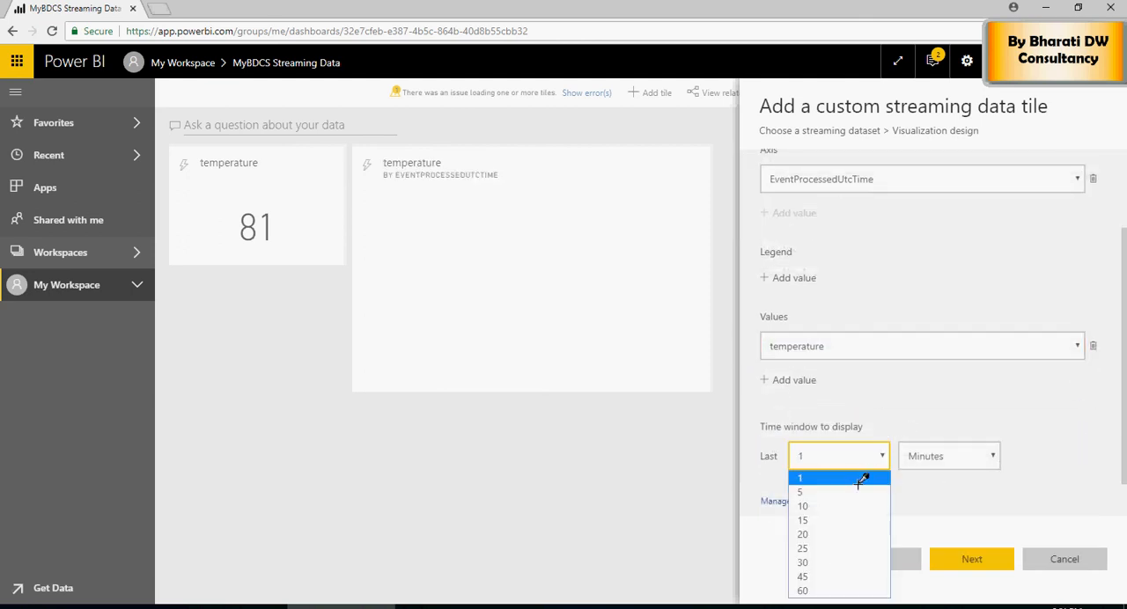
Step: Apply the line chart tile to the dashboard and dismiss the added-to-dashboard notice
left_click(972, 560)
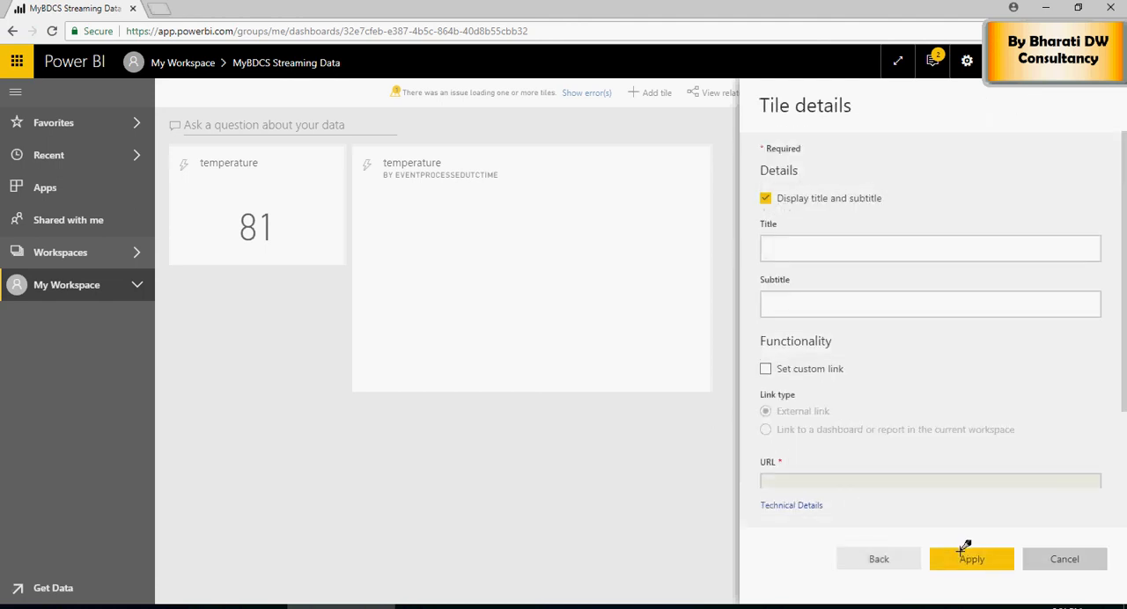
left_click(972, 560)
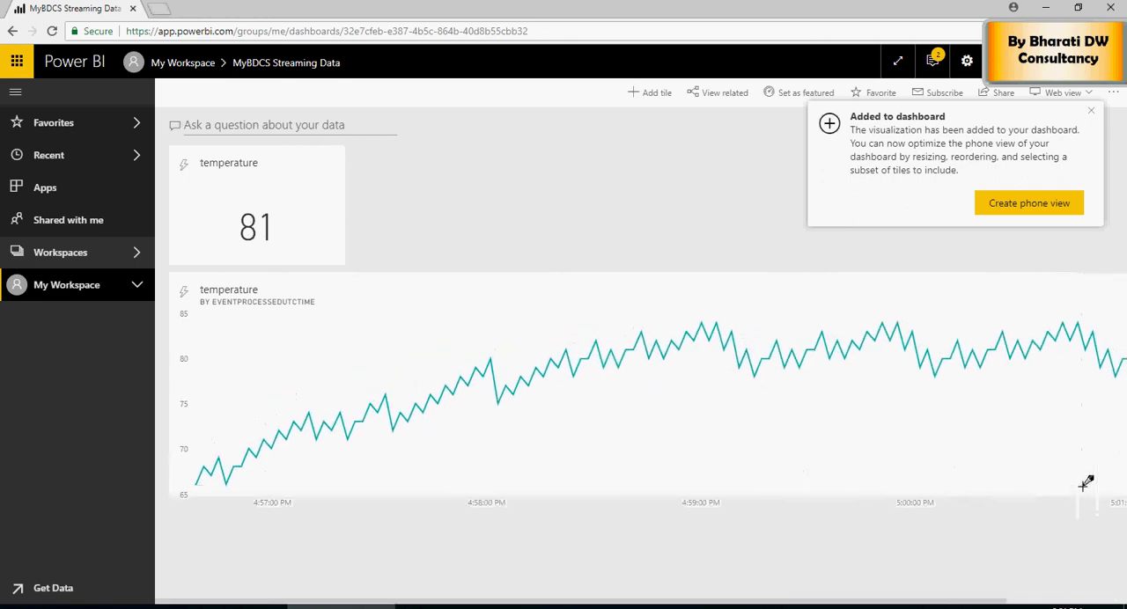
left_click(1092, 109)
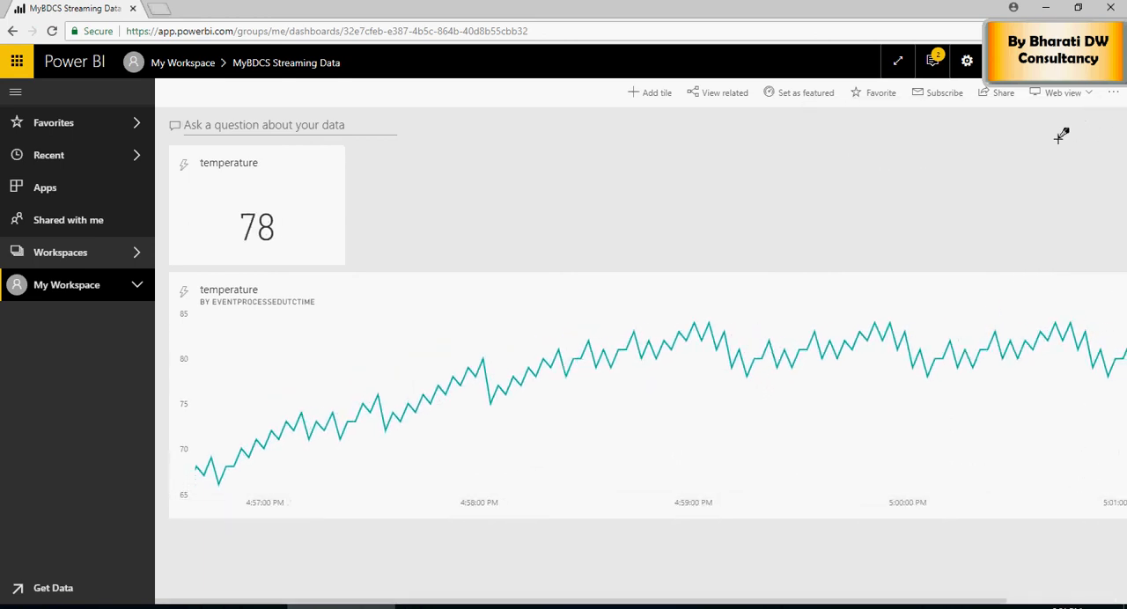